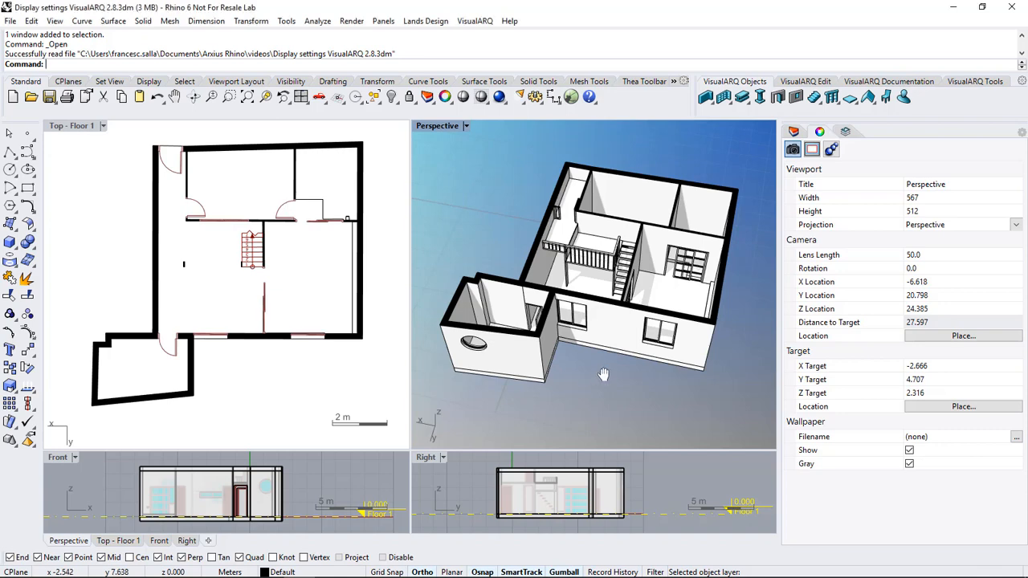
Select the round window in the small room's wall to show its properties.
click(642, 339)
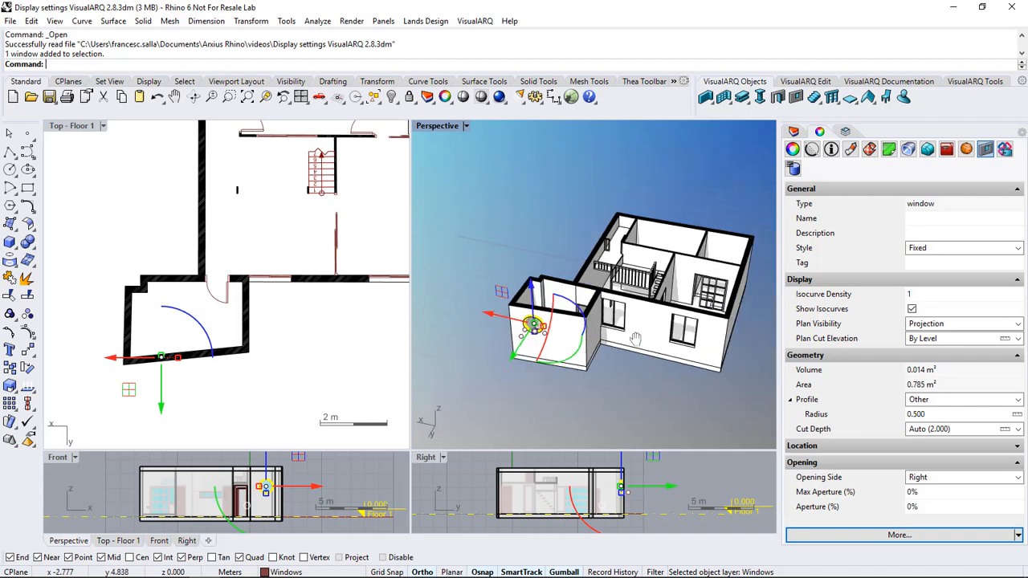
Set the window's Plan Cut Elevation to Middle (2.129).
click(845, 132)
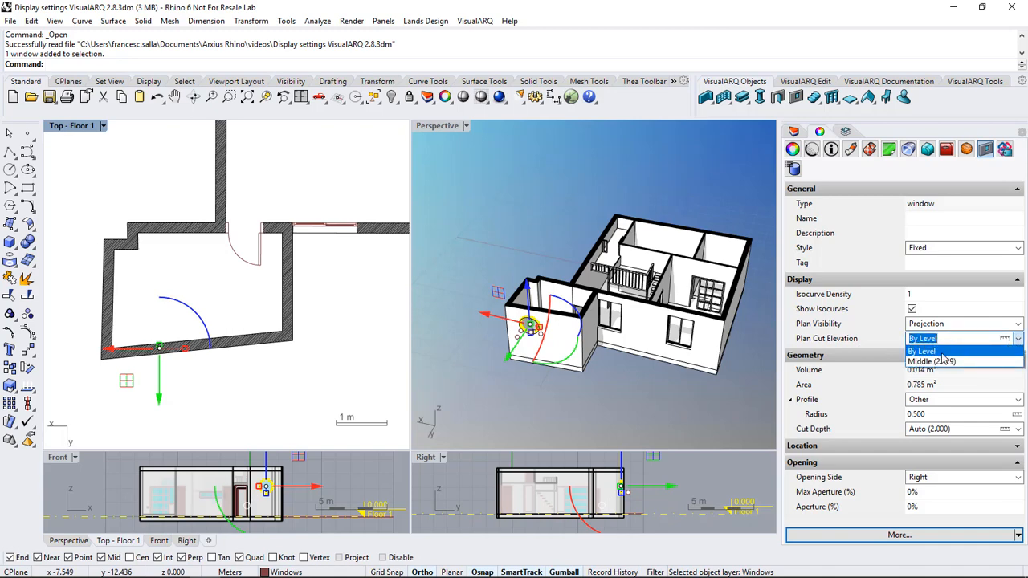
mouse_move(956, 361)
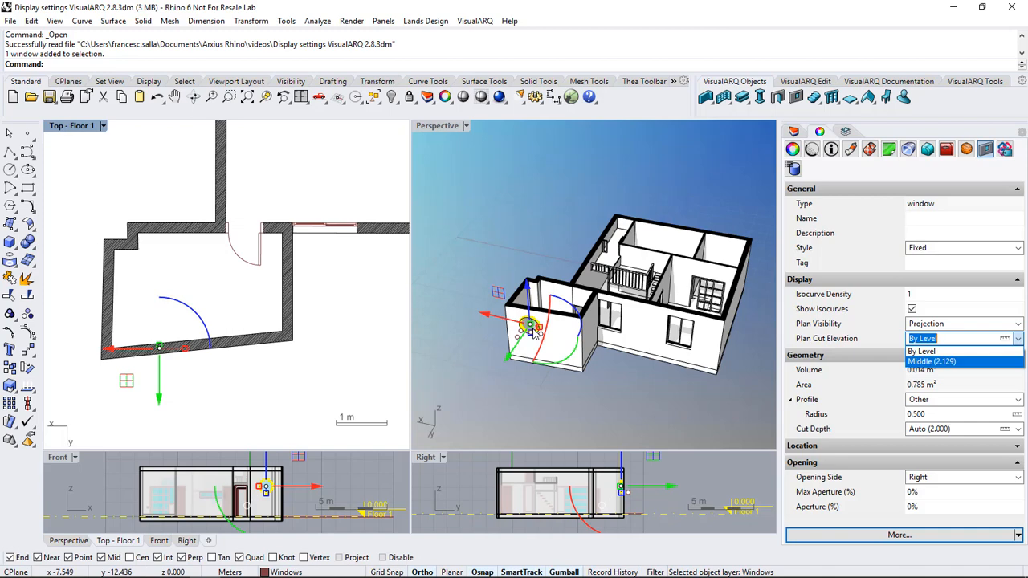
click(956, 361)
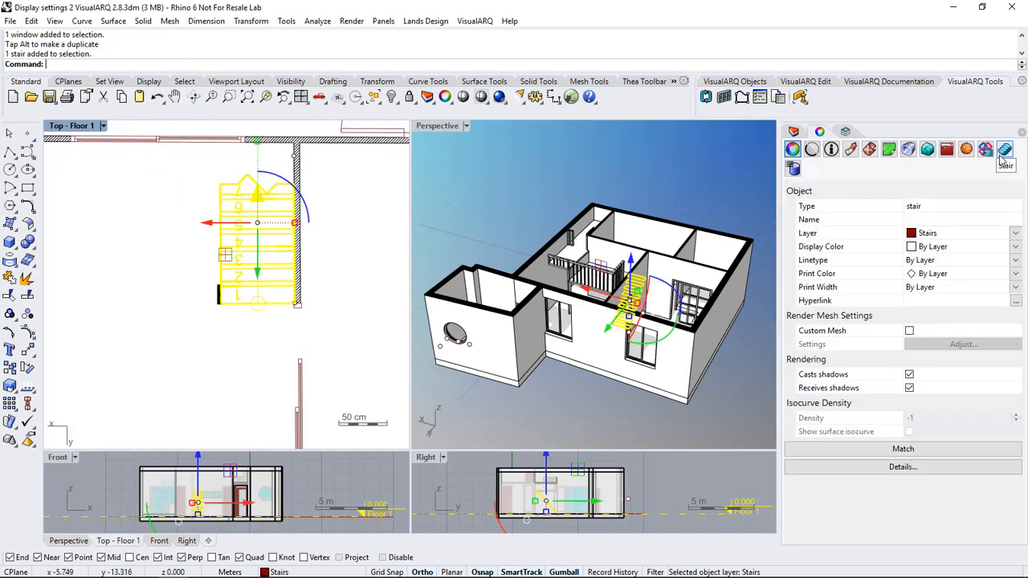
Set the stair's Plan Visibility to Projection with Overhead in its Stair properties.
click(1004, 149)
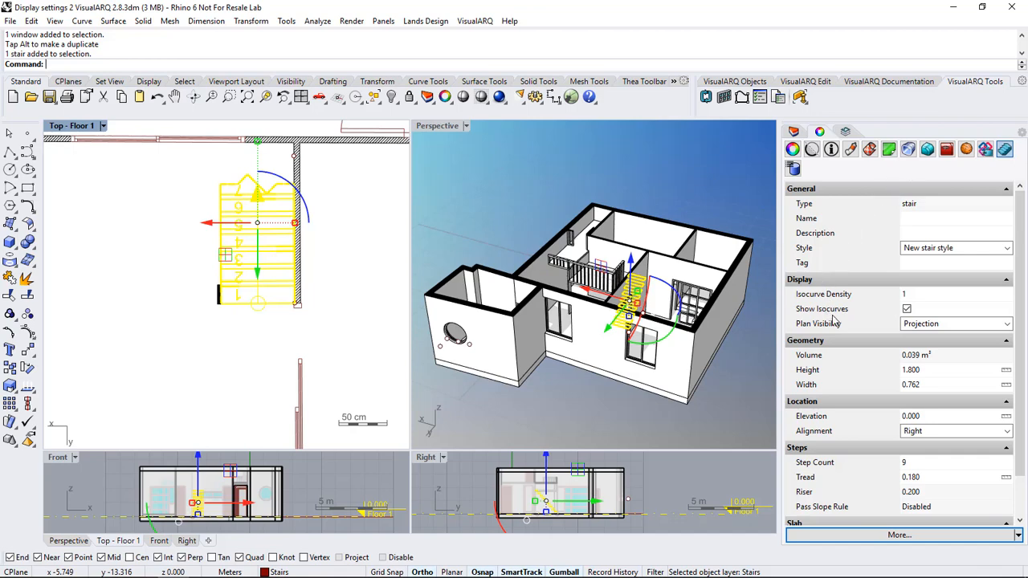
click(1005, 324)
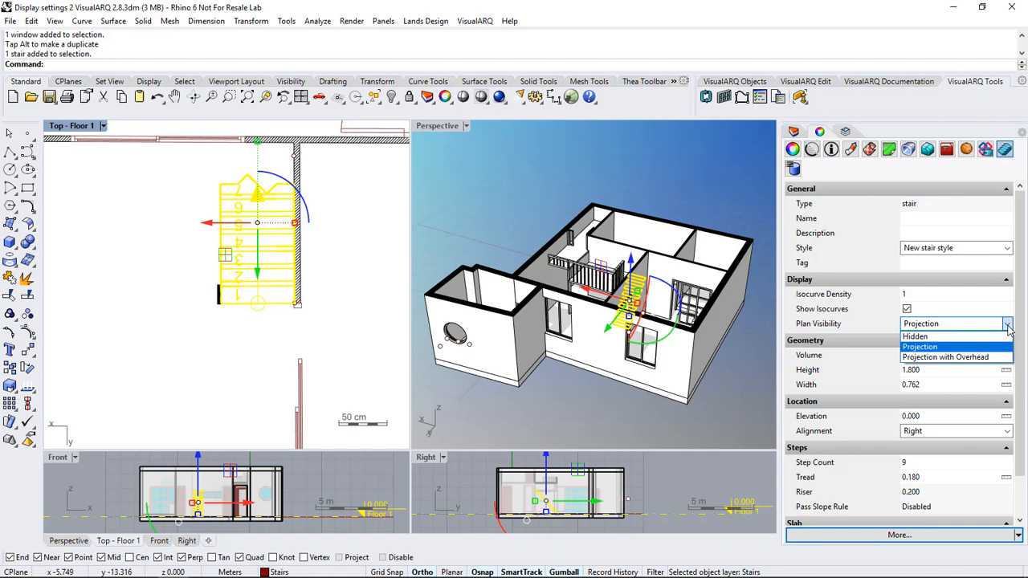
mouse_move(934, 337)
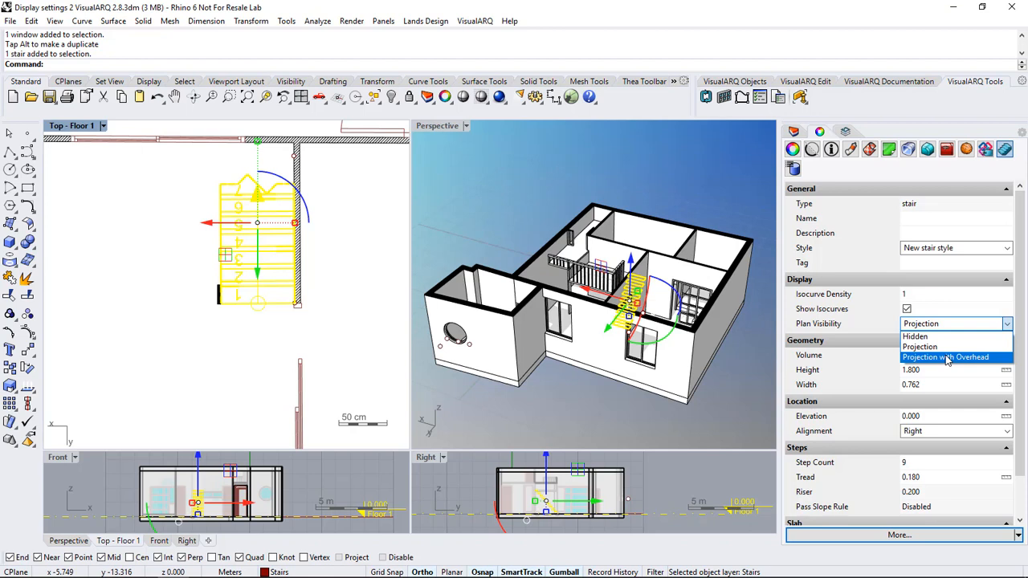
click(948, 357)
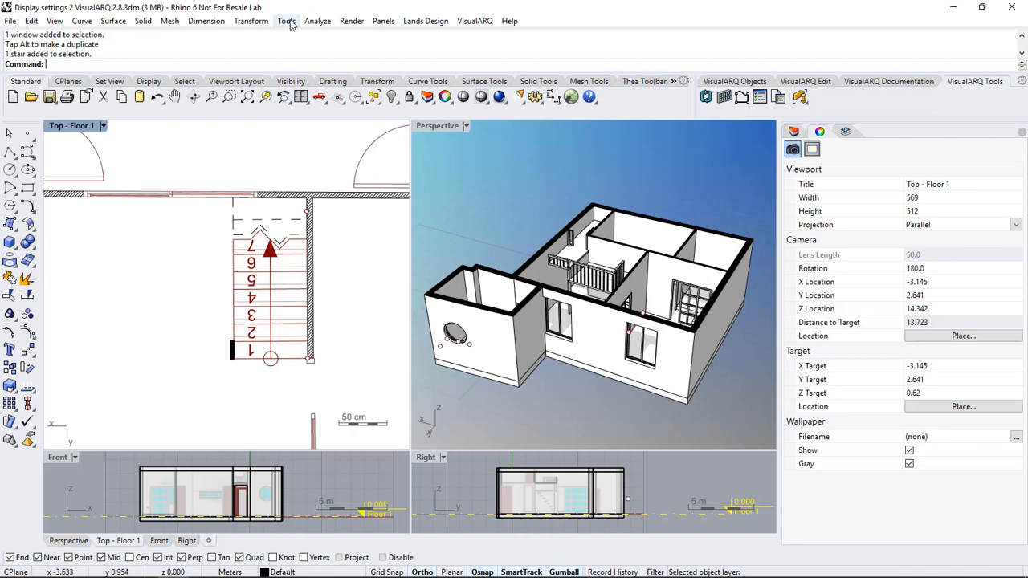
In Tools > Options, set the VisualARQ Overhead Display Color to gray and confirm.
click(286, 21)
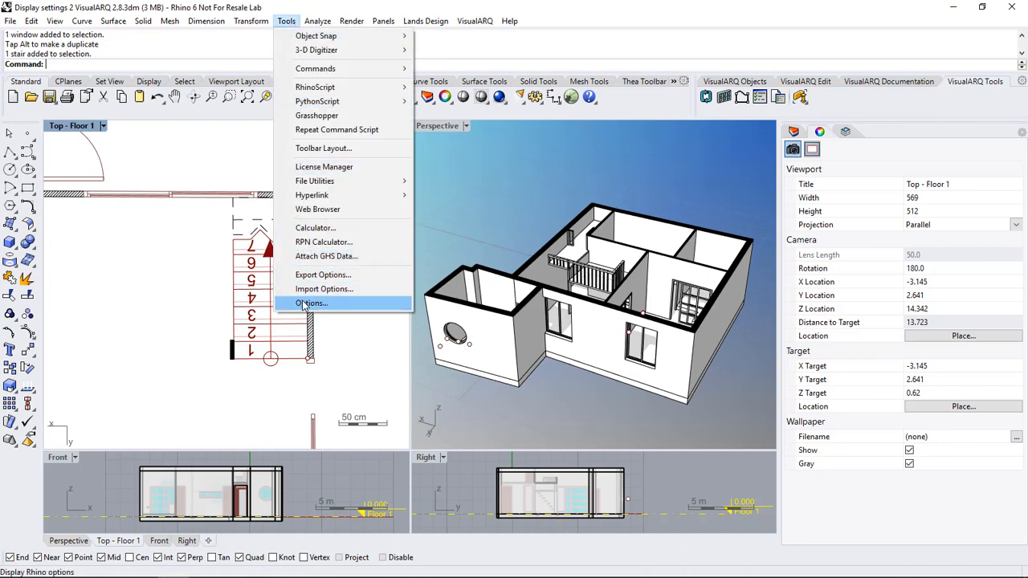
click(310, 303)
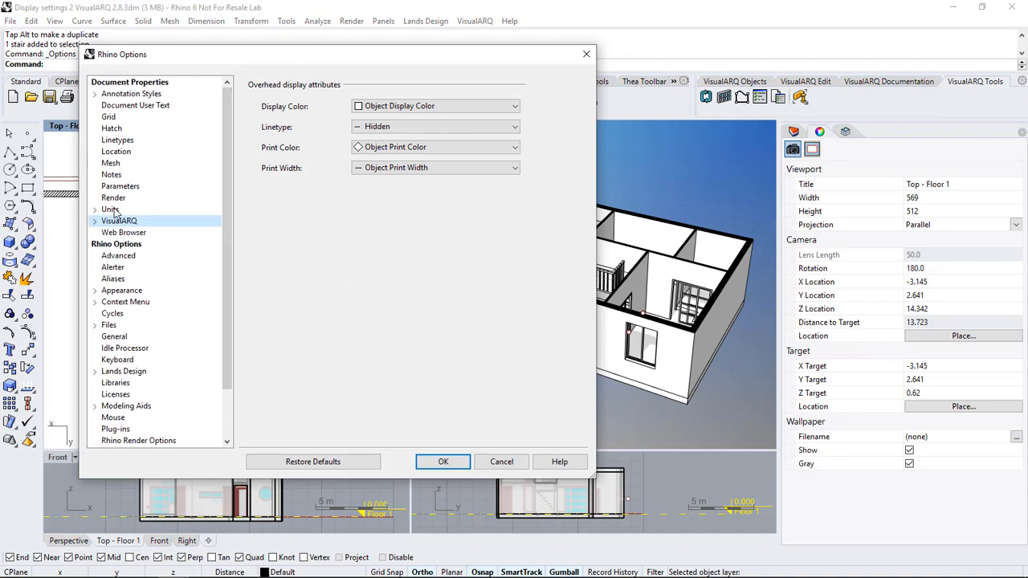
mouse_move(396, 91)
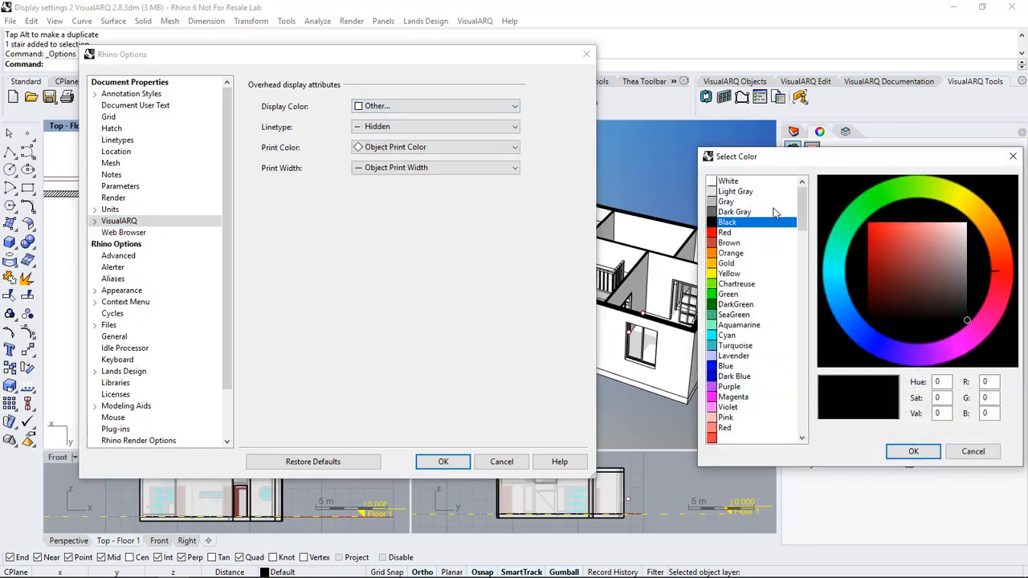
click(725, 201)
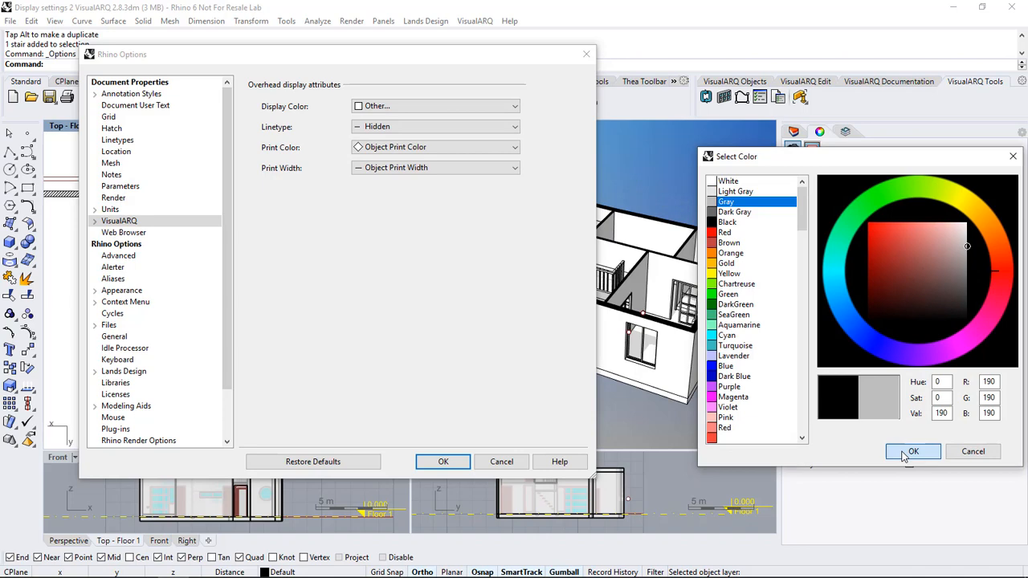
click(912, 452)
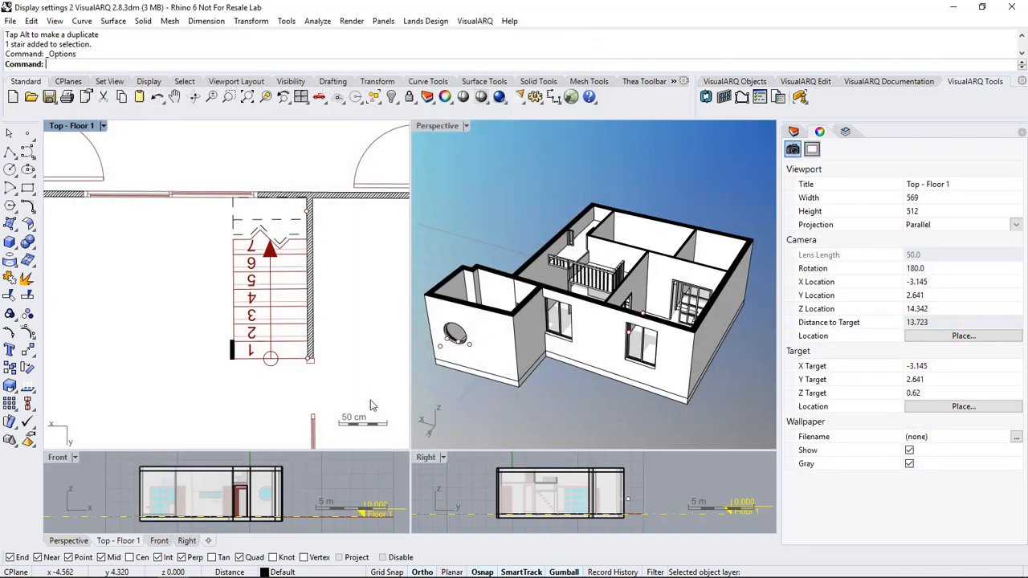